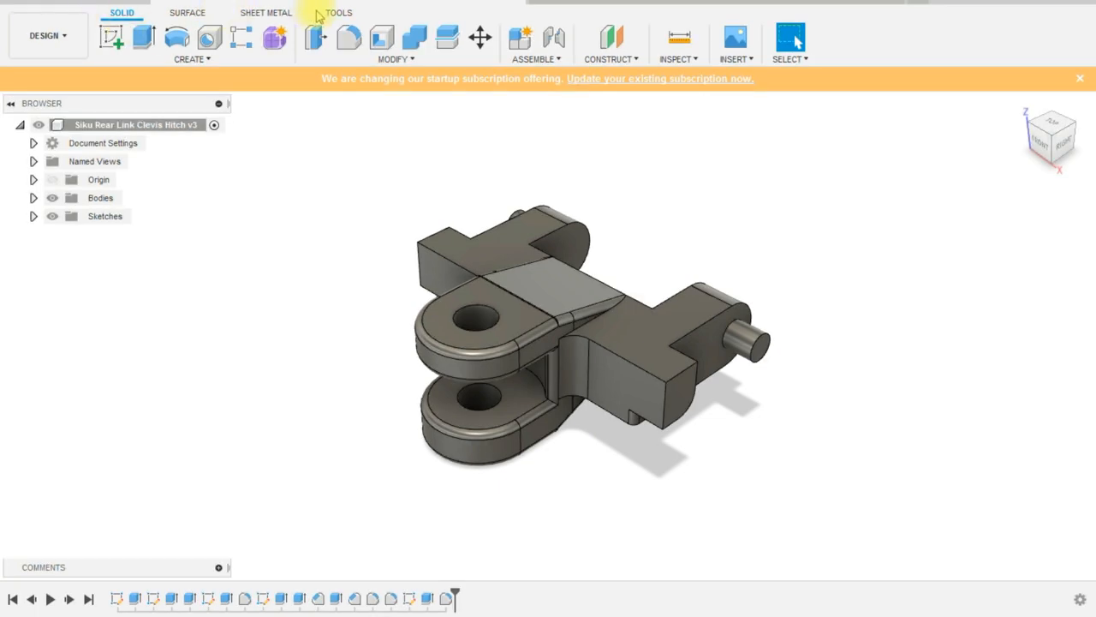
- Open the Tools tab to start a medium-refinement 3D print export of the clevis hitch body
{"action": "left_click", "coordinate": [339, 12]}
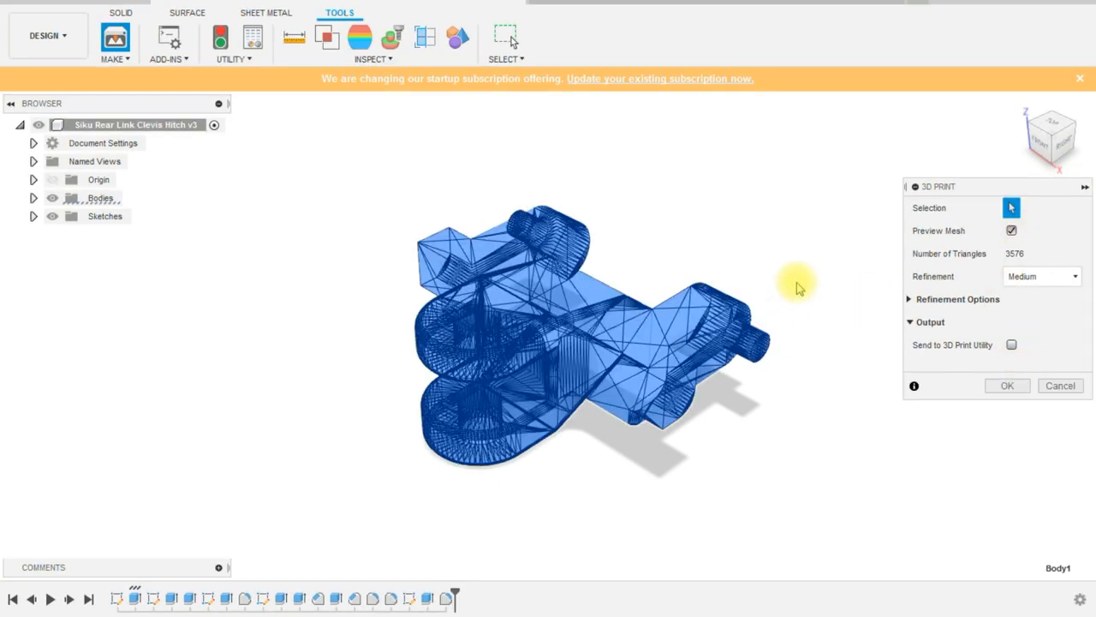
- Export the clevis hitch mesh as the STL file Clevis_Hitch
{"action": "left_click", "coordinate": [1012, 345]}
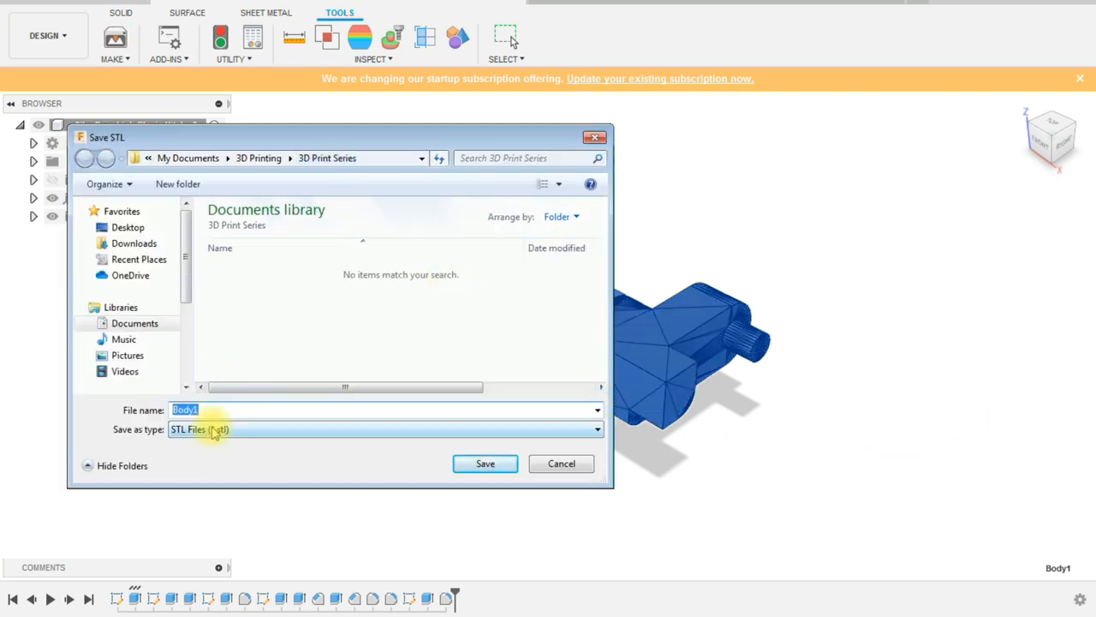
{"action": "type", "text": "Clevis_Hitch"}
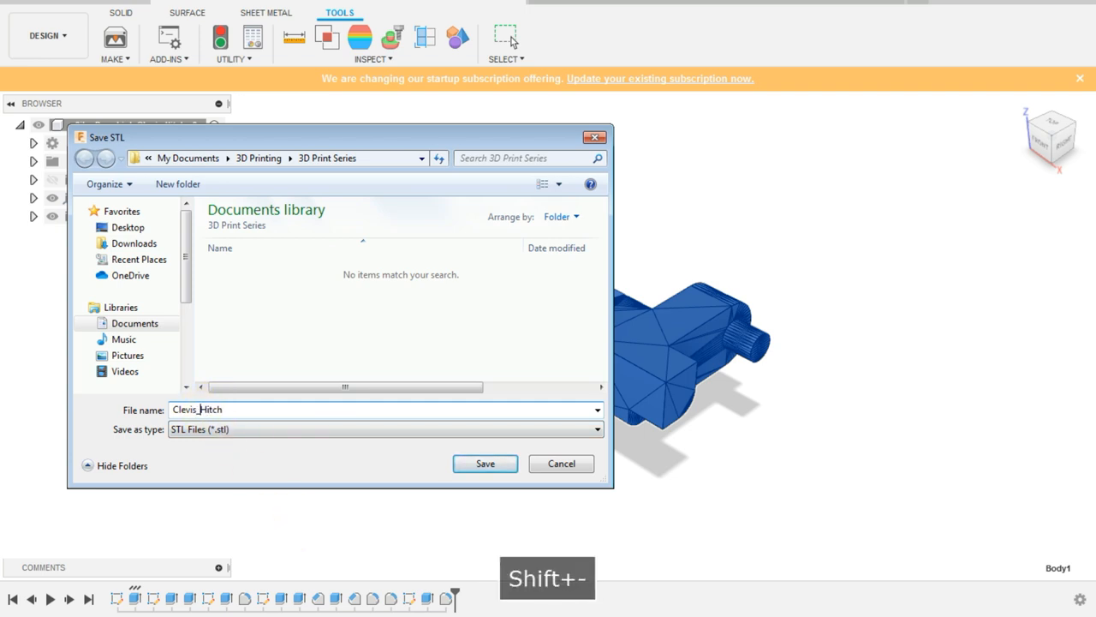
{"action": "left_click", "coordinate": [484, 463]}
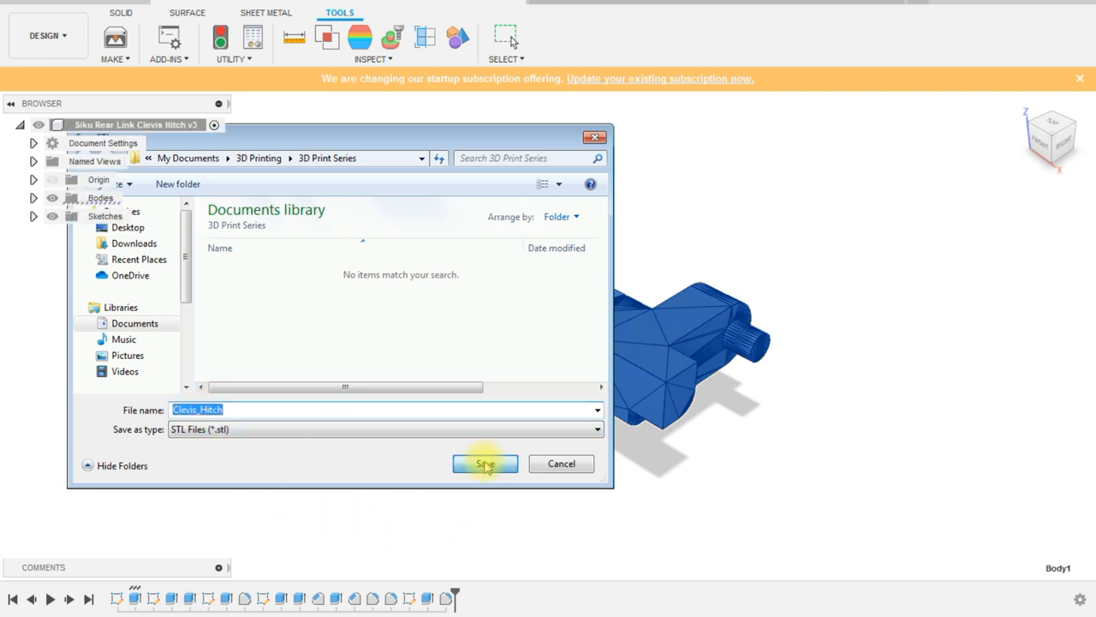
{"action": "left_click", "coordinate": [485, 463]}
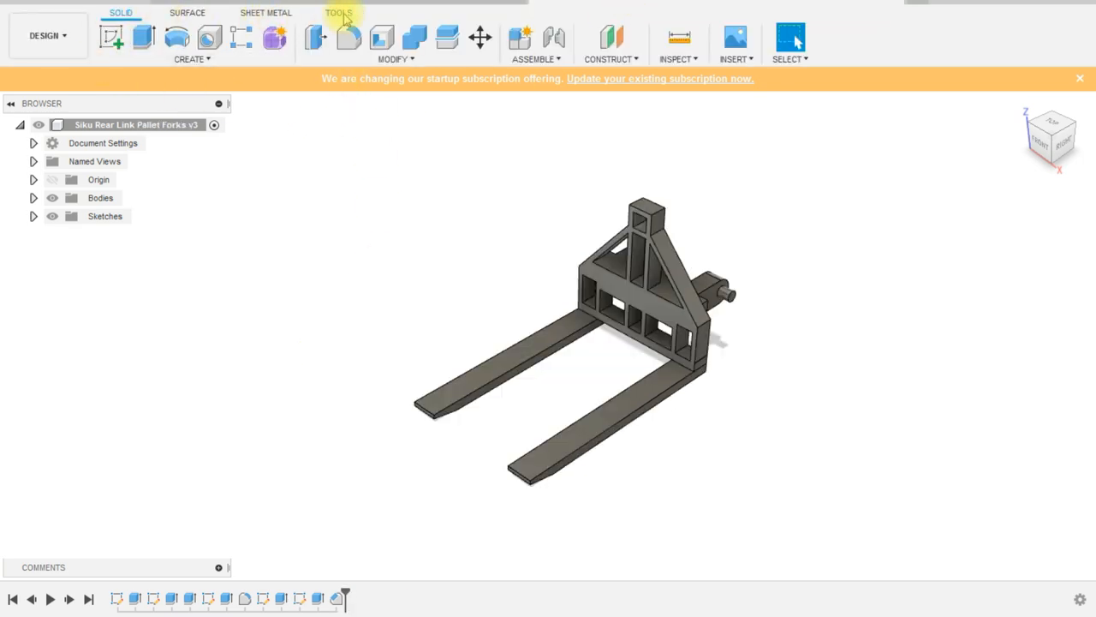
- Export the pallet fork mesh as the STL file Pallet_Fork
{"action": "left_click", "coordinate": [339, 12]}
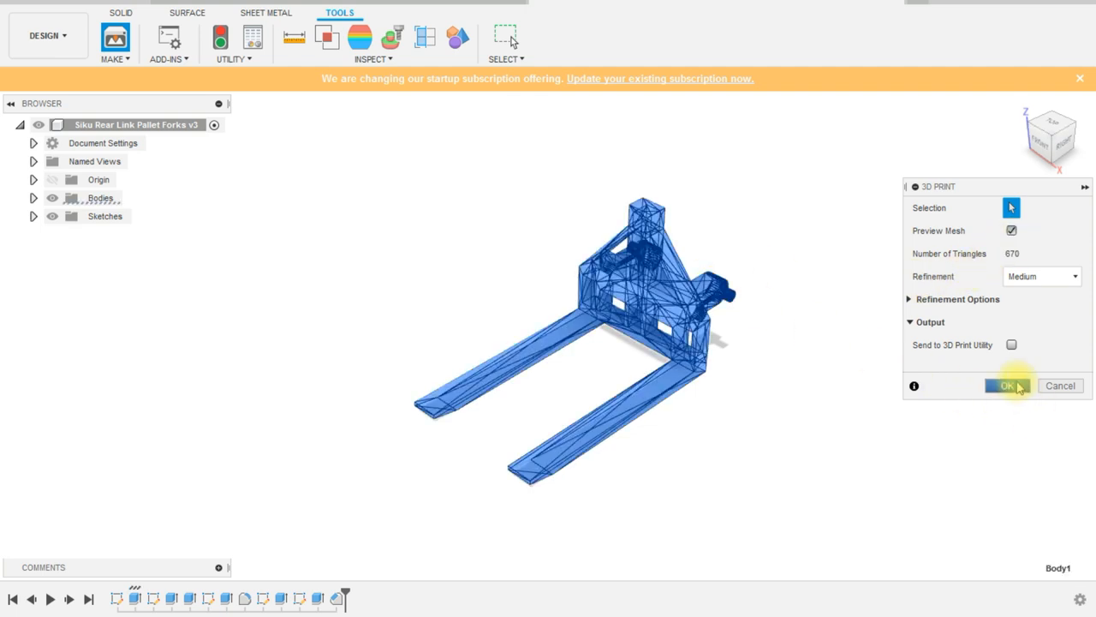
{"action": "left_click", "coordinate": [1007, 386]}
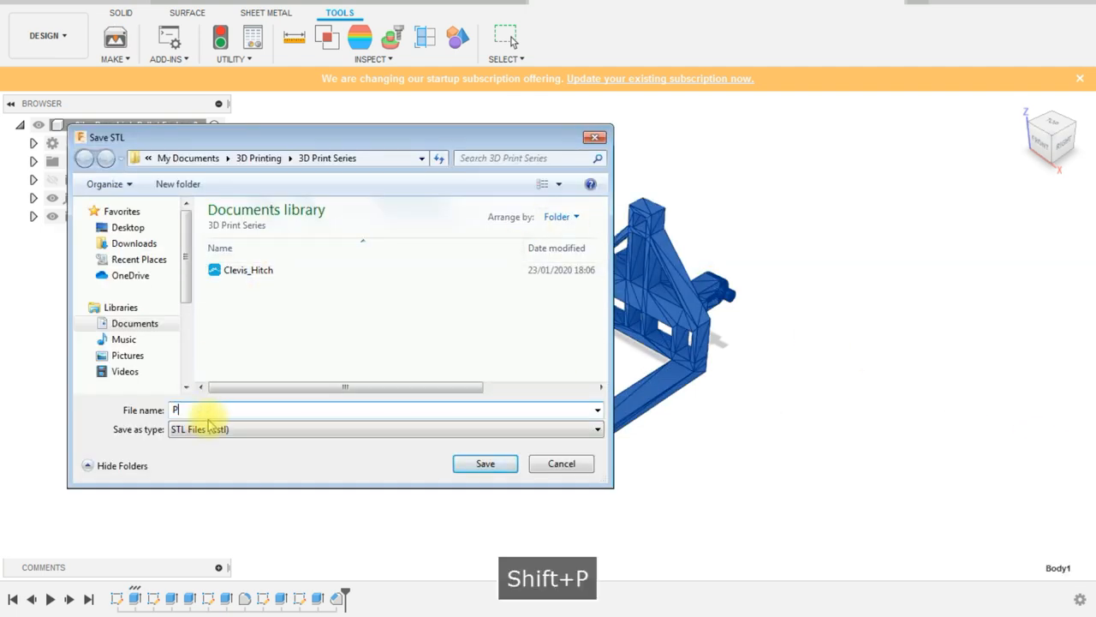
{"action": "type", "text": "allet_"}
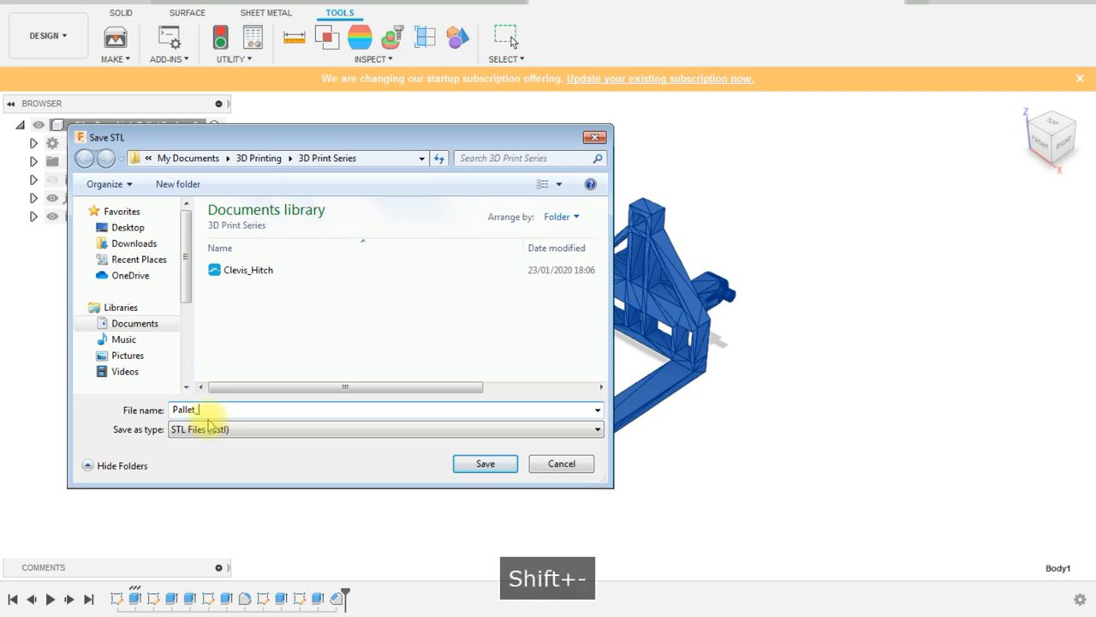
{"action": "type", "text": "Fork"}
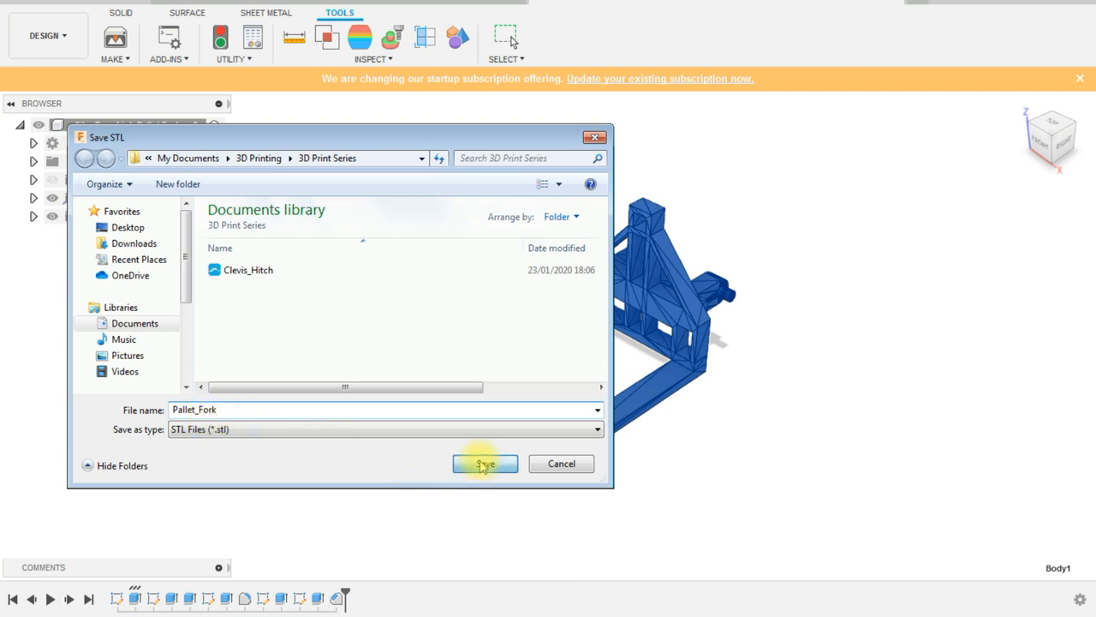
{"action": "left_click", "coordinate": [485, 462]}
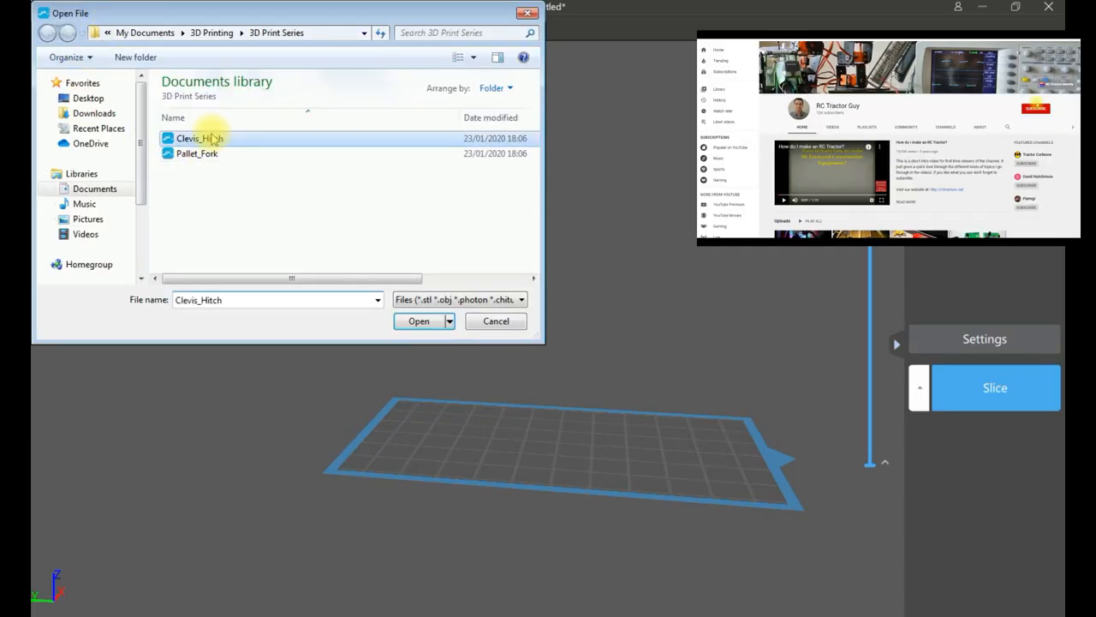
- Import Clevis_Hitch.stl and orbit the view to look down at it on the plate
{"action": "left_click", "coordinate": [419, 320]}
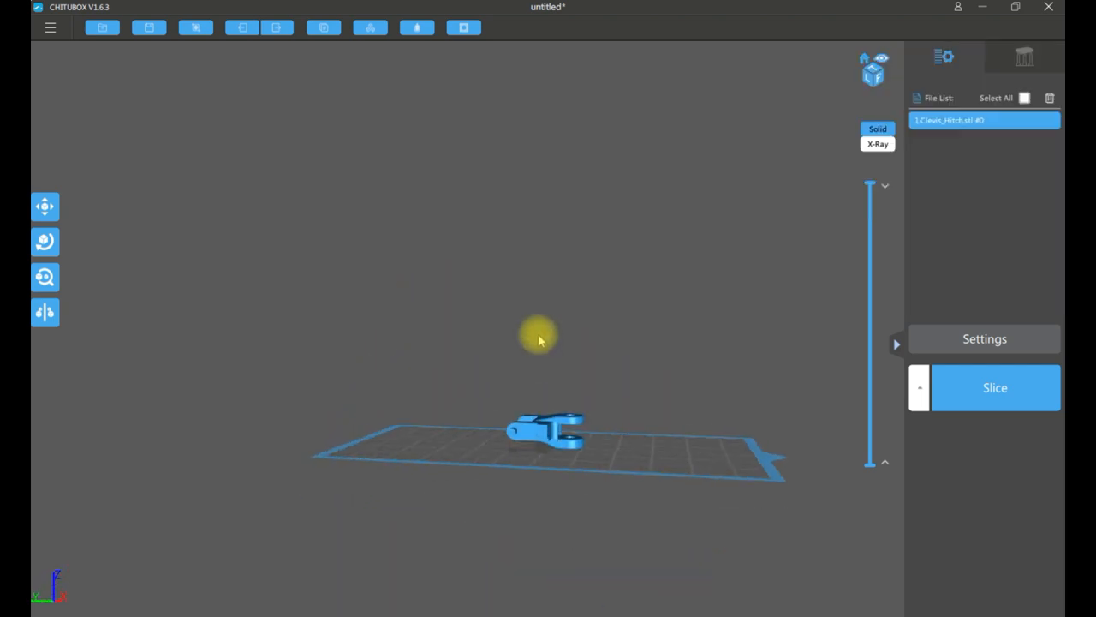
{"action": "left_click_drag", "start_coordinate": [540, 334], "coordinate": [458, 240]}
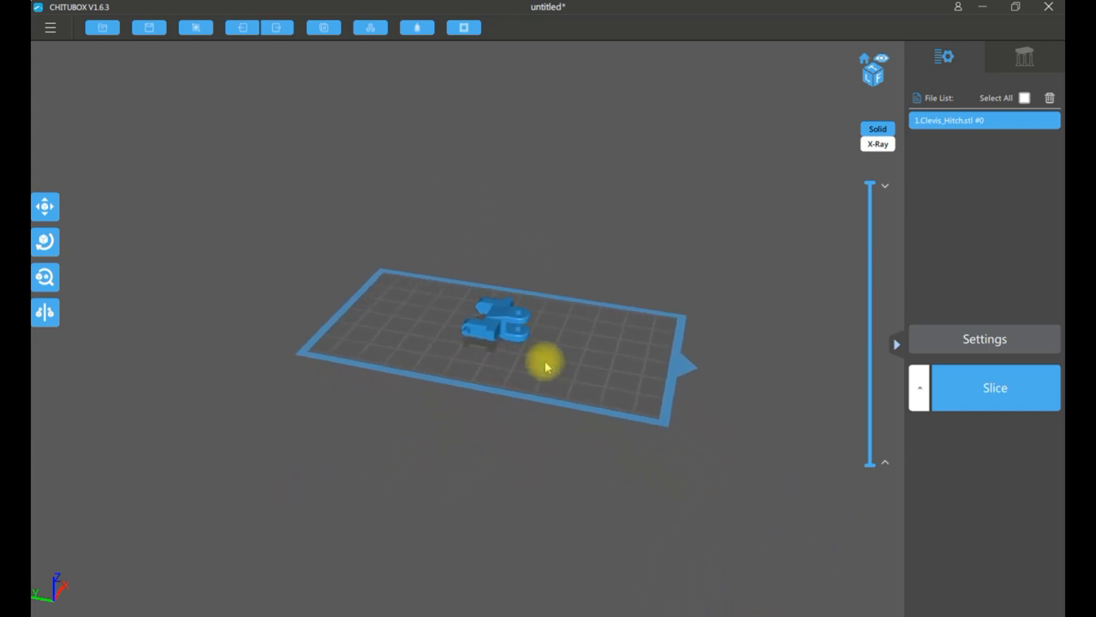
{"action": "left_click_drag", "start_coordinate": [543, 364], "coordinate": [598, 281]}
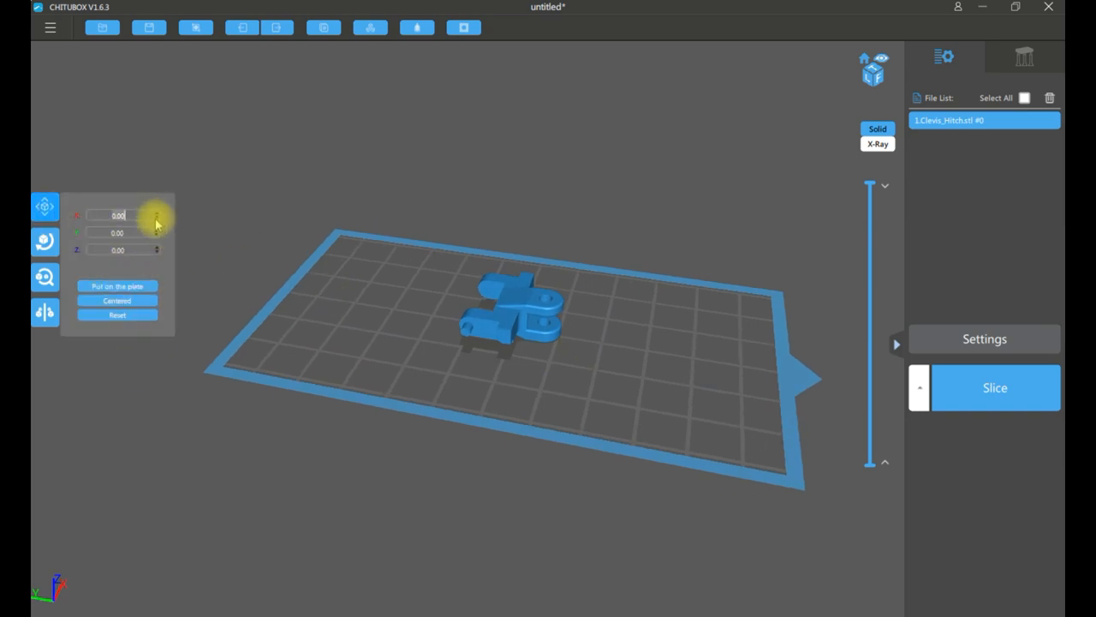
- Review the hitch's position, rotation and scale values, leaving them unchanged
{"action": "left_click", "coordinate": [157, 218]}
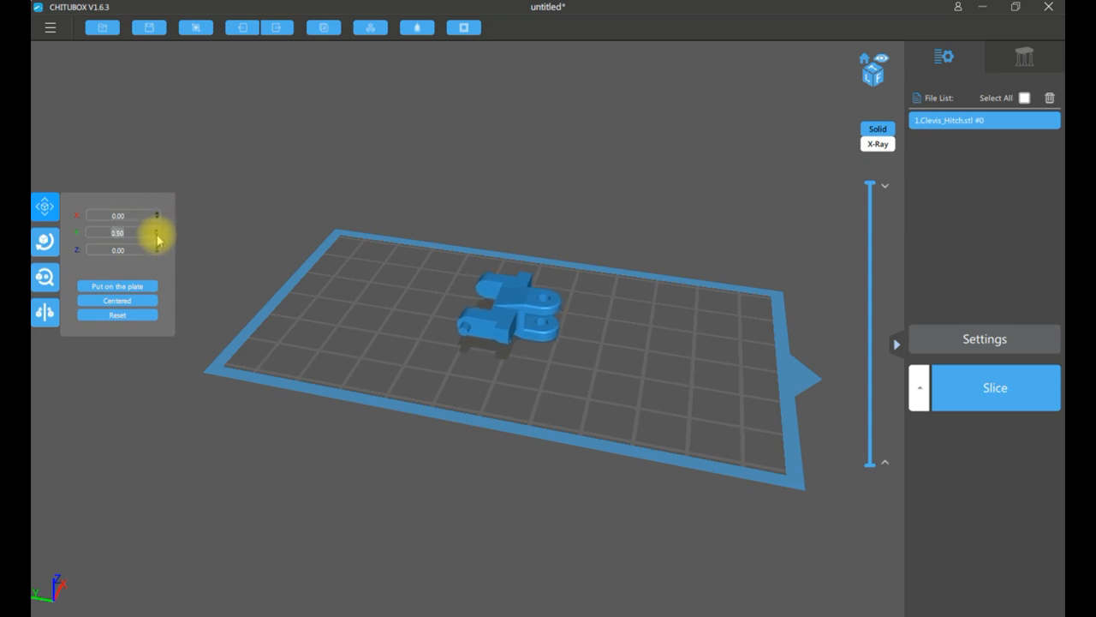
{"action": "left_click", "coordinate": [44, 241]}
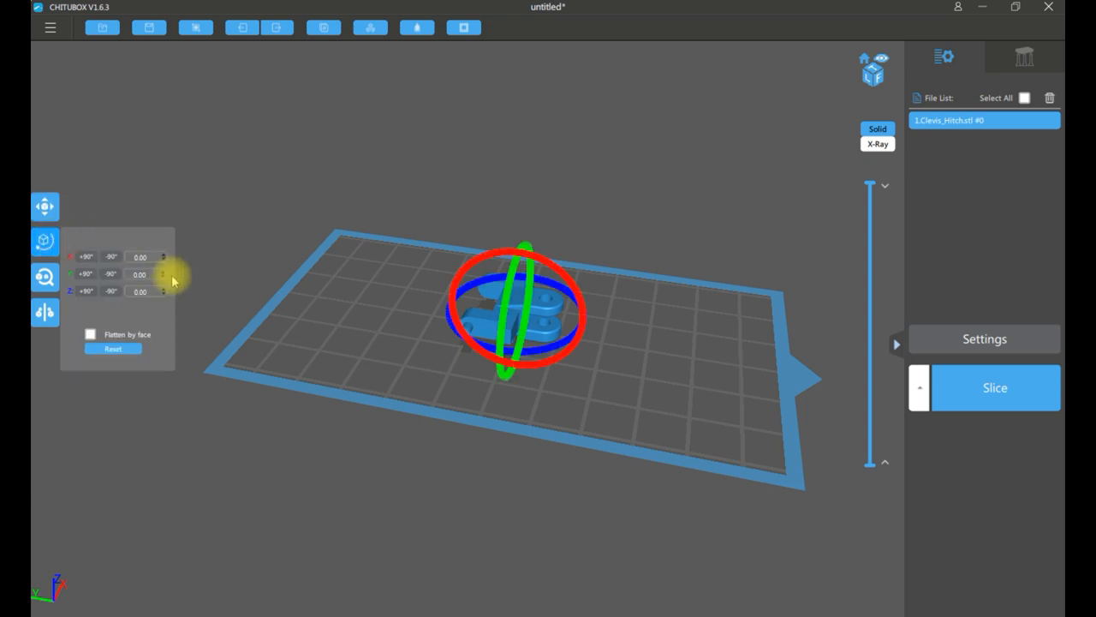
{"action": "left_click", "coordinate": [163, 254]}
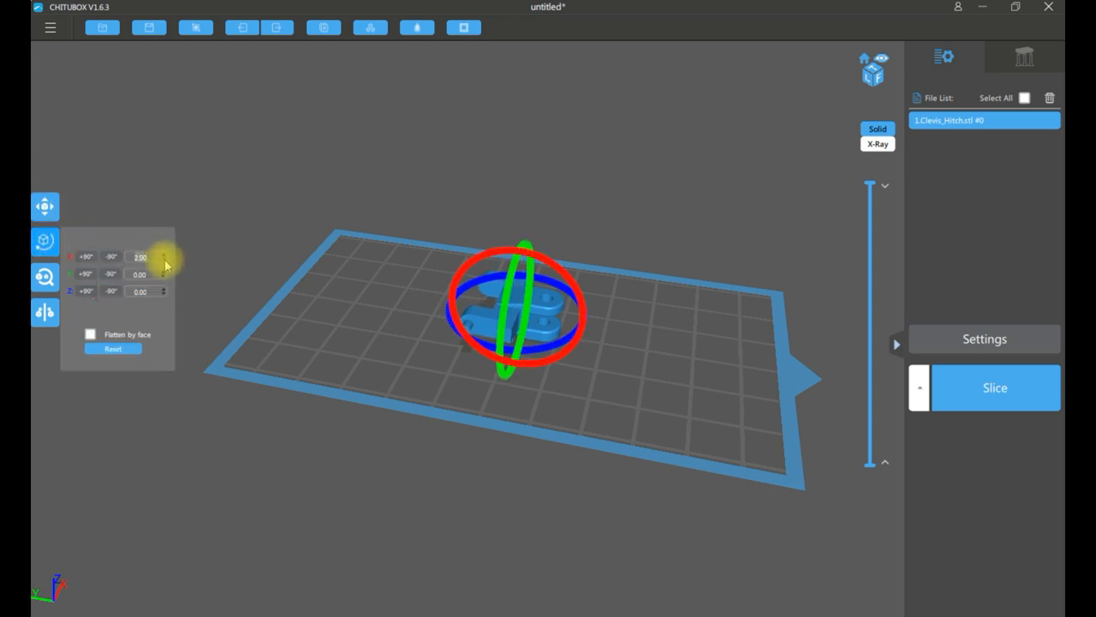
{"action": "left_click", "coordinate": [162, 253]}
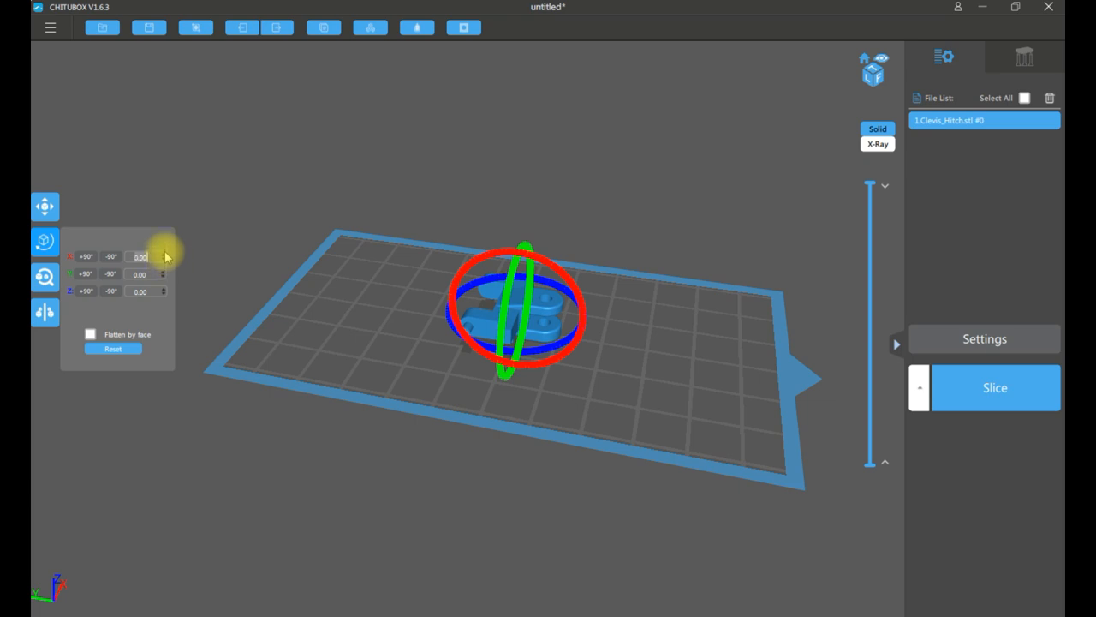
{"action": "left_click", "coordinate": [45, 276]}
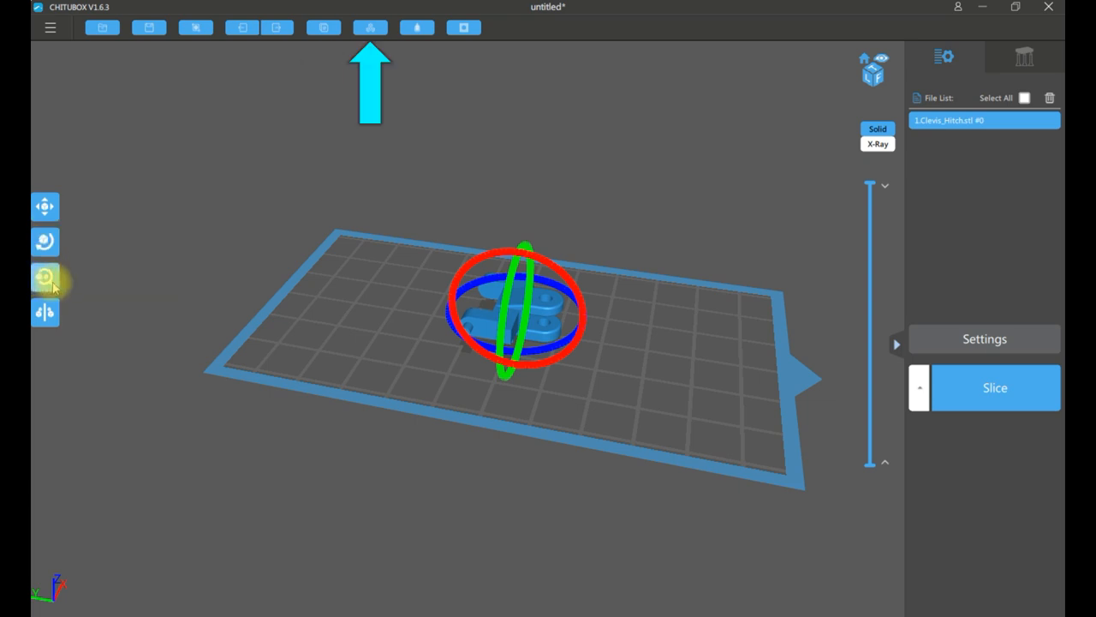
{"action": "left_click", "coordinate": [44, 276]}
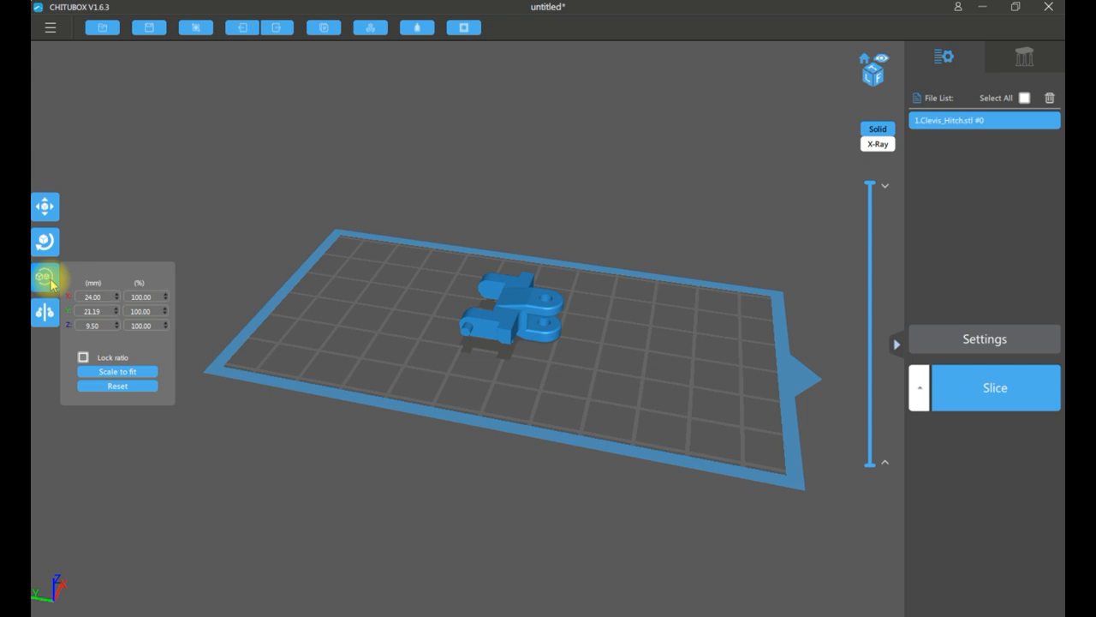
{"action": "left_click", "coordinate": [43, 276]}
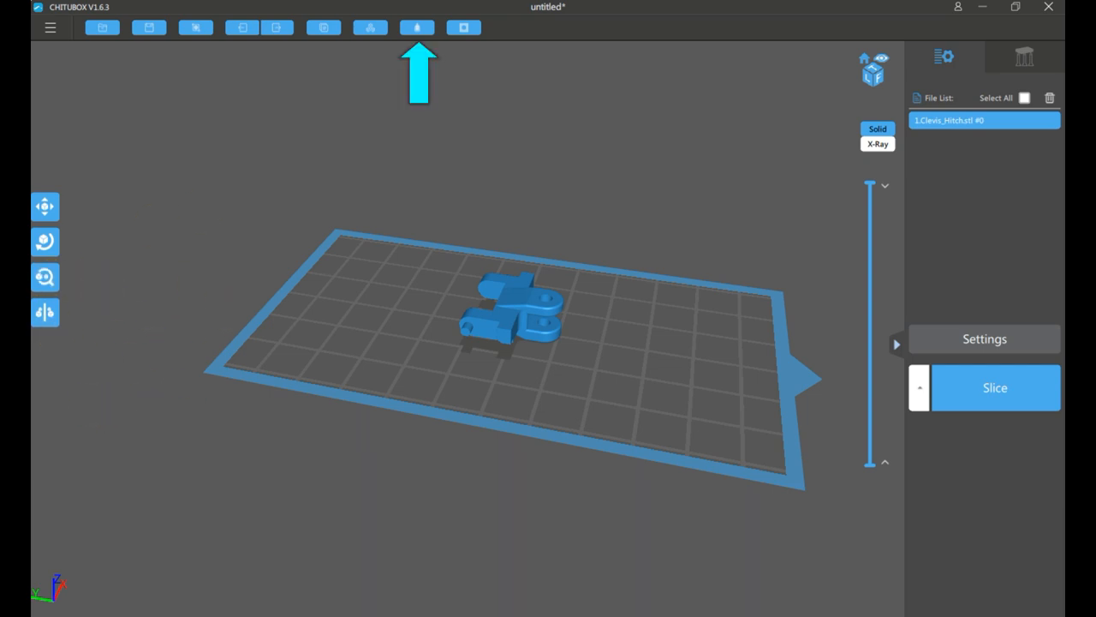
{"action": "mouse_move", "coordinate": [171, 62]}
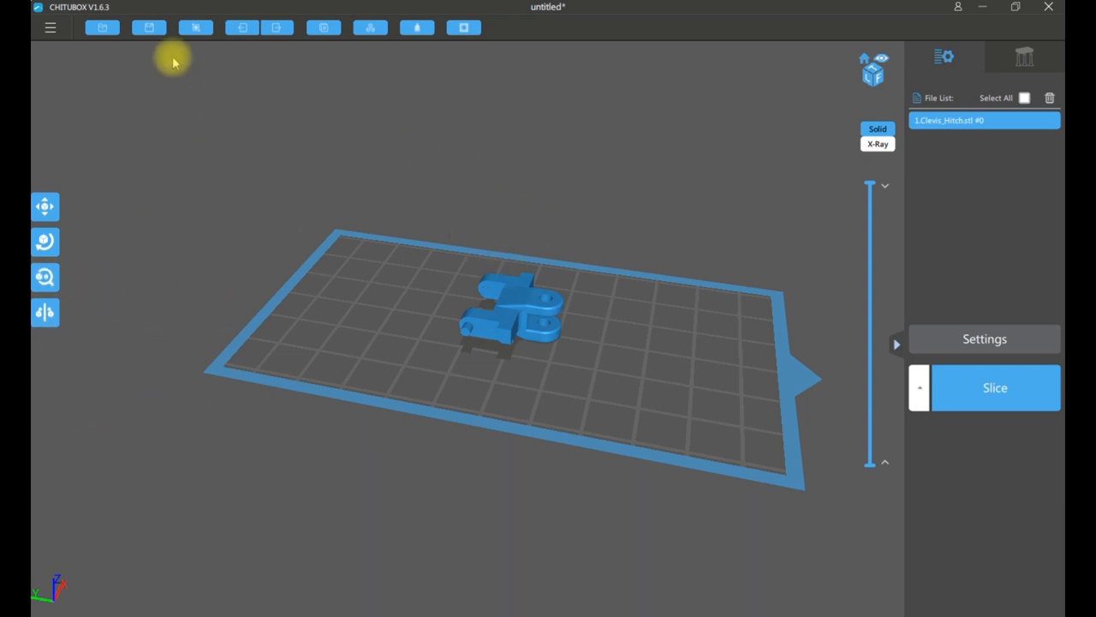
- Import Pallet_Fork.stl and auto-arrange both models side by side on the plate
{"action": "left_click", "coordinate": [102, 28]}
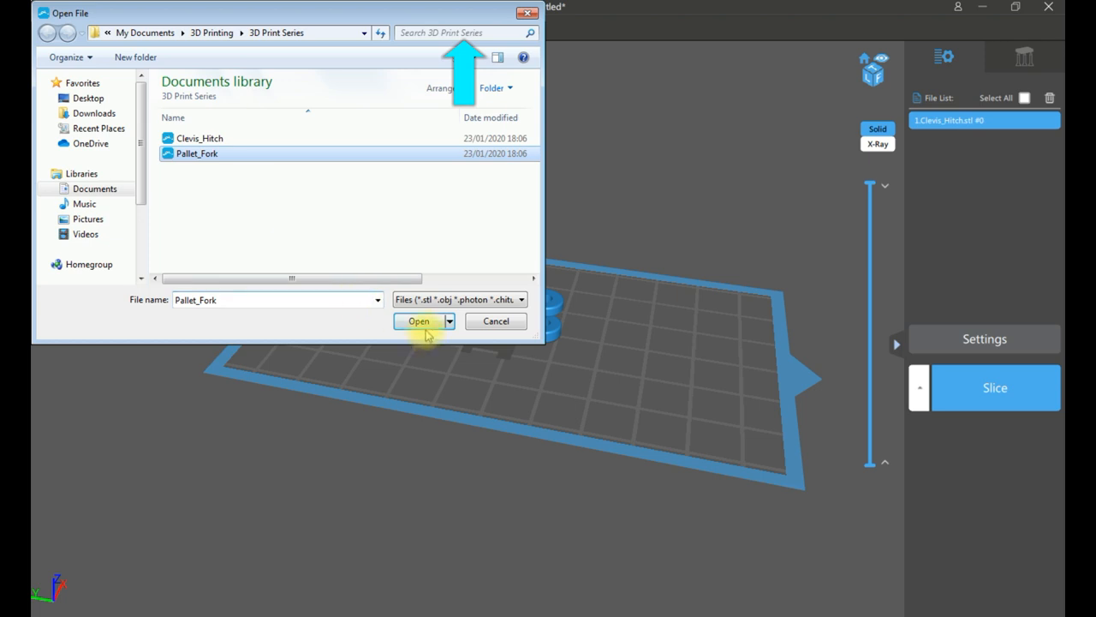
{"action": "left_click", "coordinate": [418, 322]}
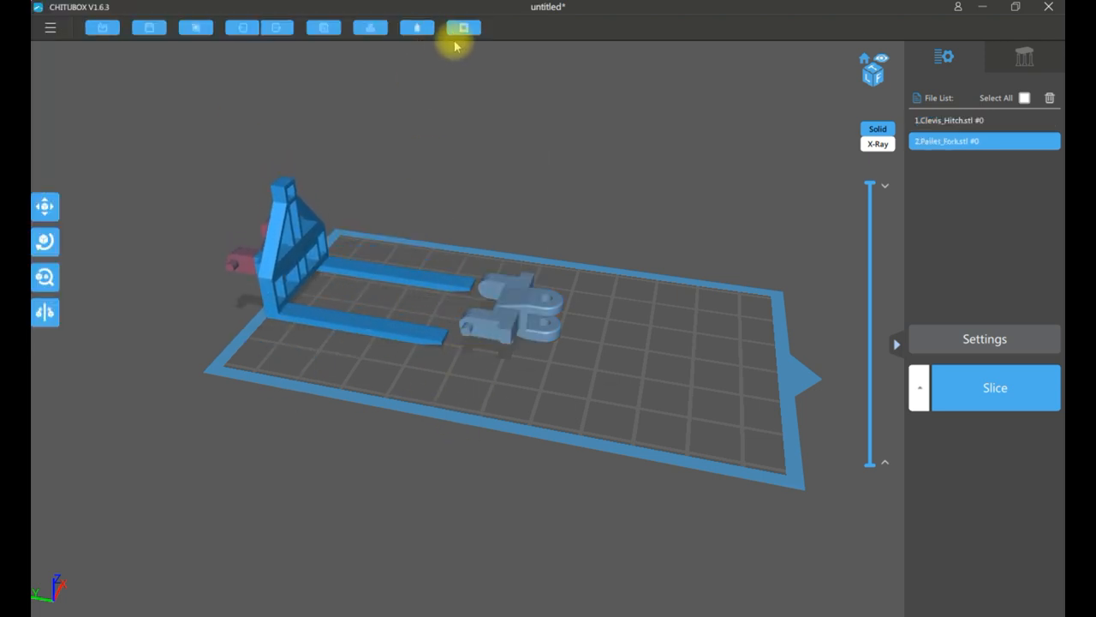
{"action": "left_click", "coordinate": [370, 28]}
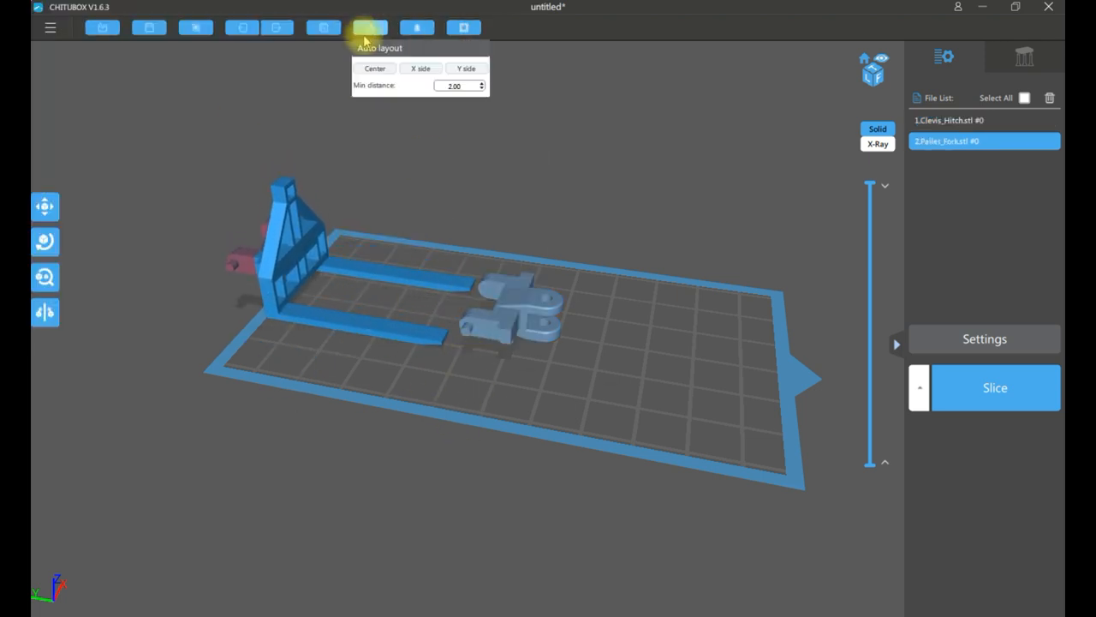
{"action": "left_click", "coordinate": [375, 69]}
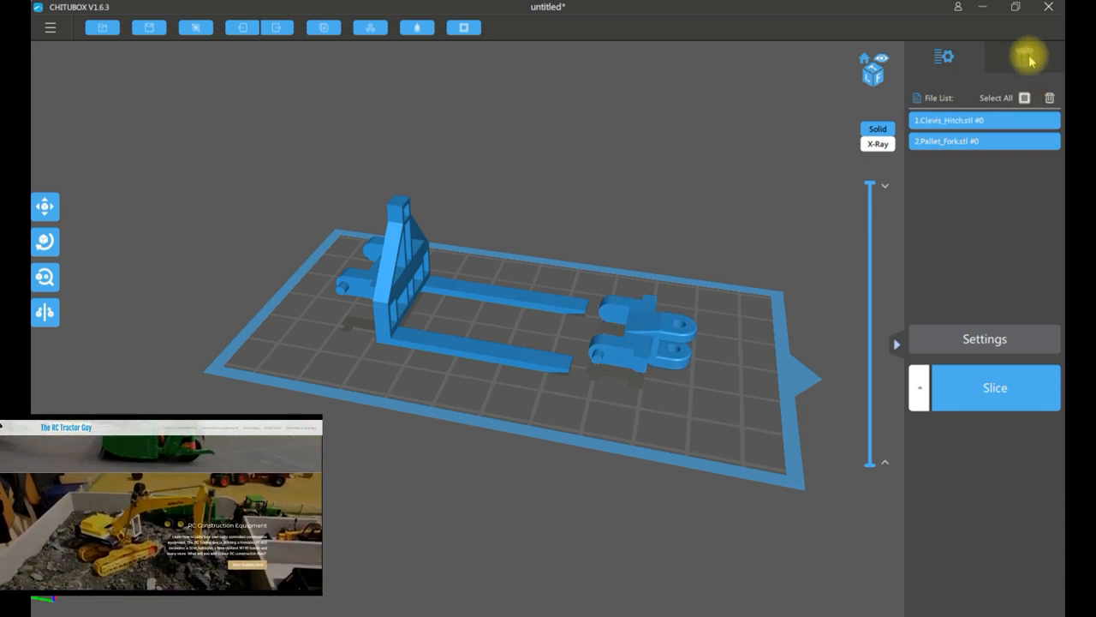
- Generate +Platform automatic supports for both models, inspect them, and return to the model list
{"action": "left_click", "coordinate": [1024, 57]}
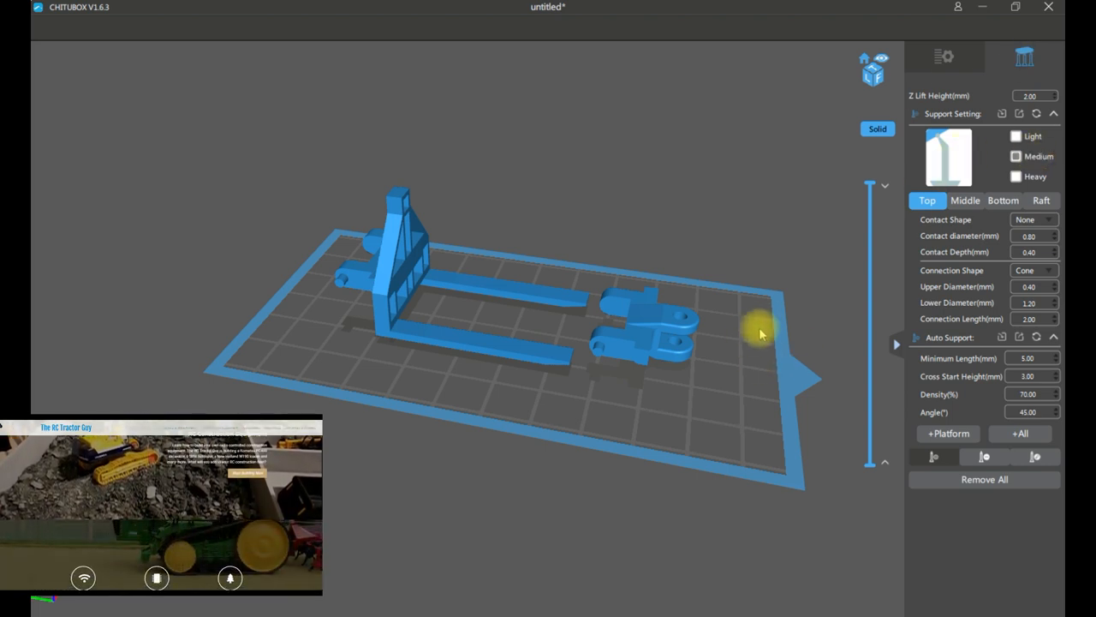
{"action": "mouse_move", "coordinate": [780, 306]}
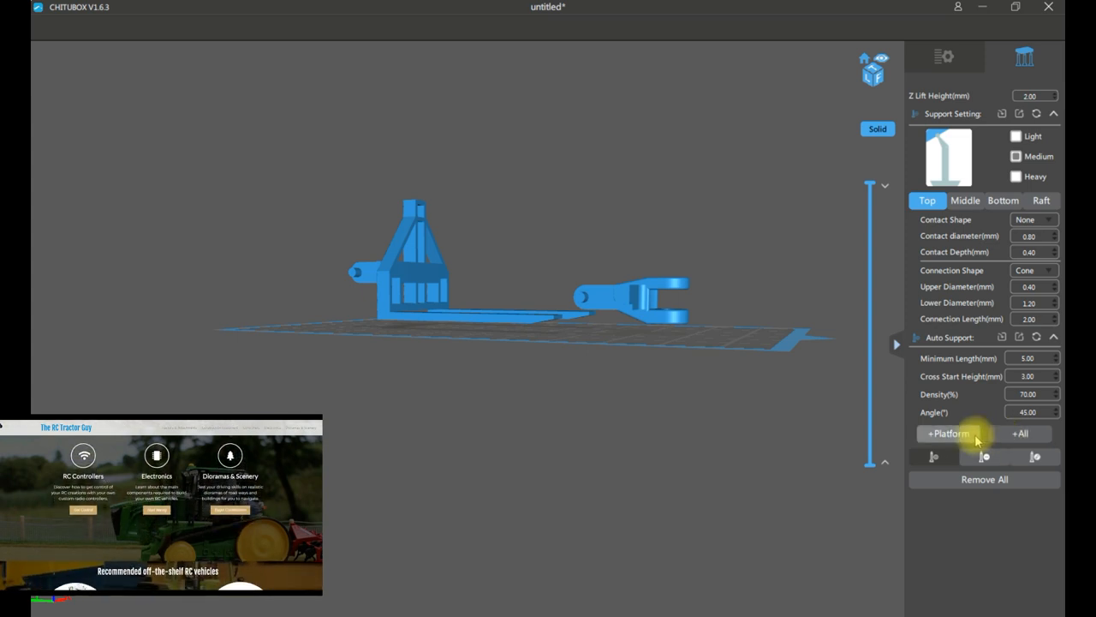
{"action": "left_click", "coordinate": [948, 432]}
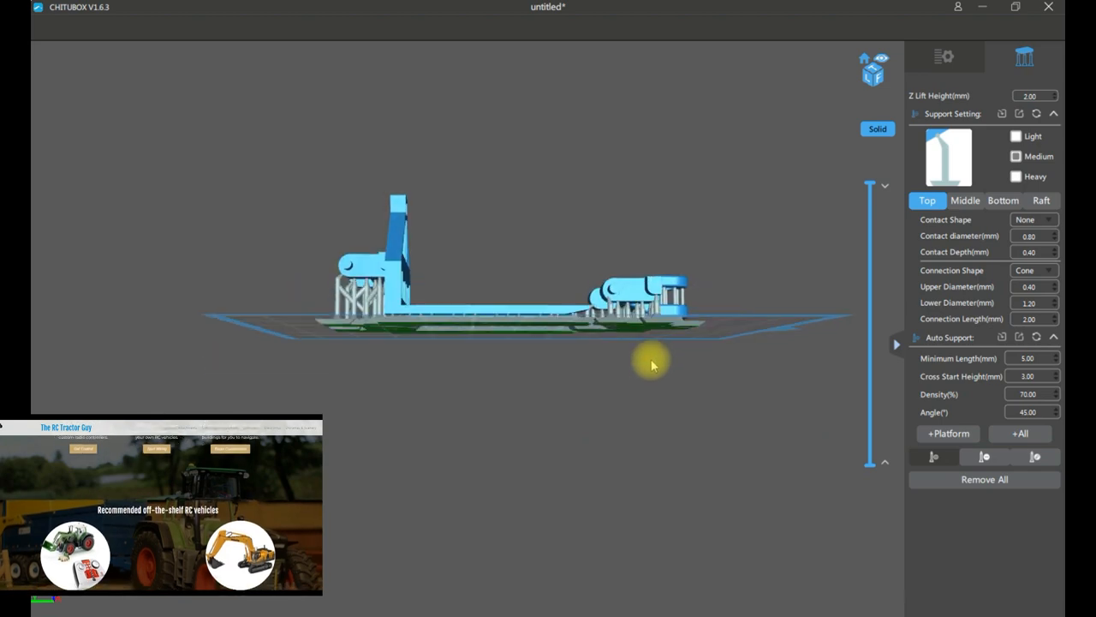
{"action": "left_click_drag", "start_coordinate": [651, 364], "coordinate": [583, 420]}
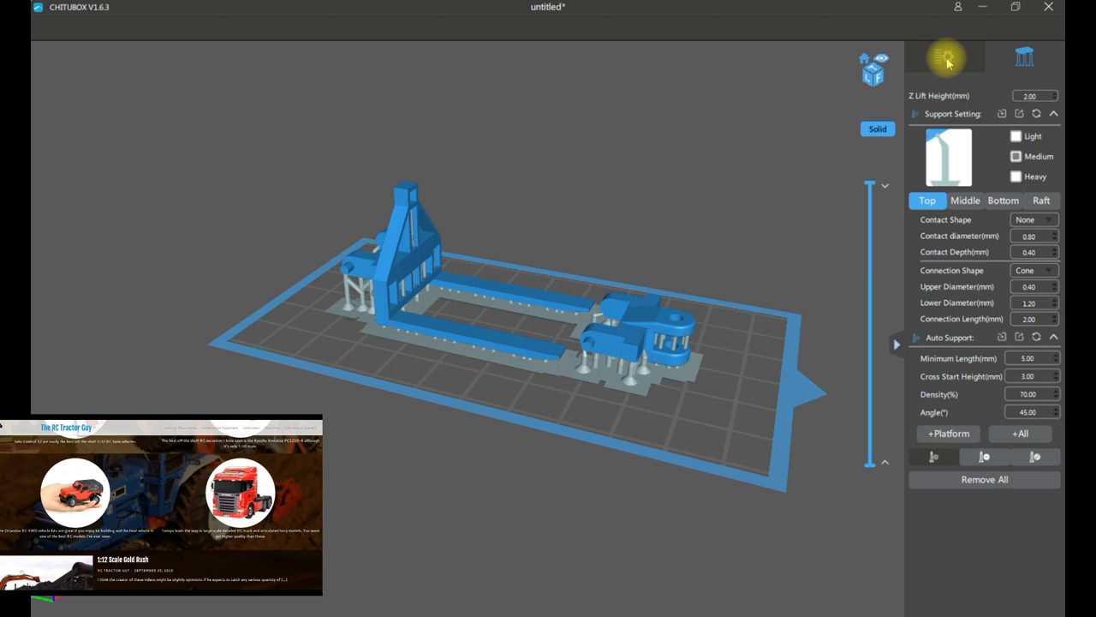
{"action": "left_click", "coordinate": [944, 57]}
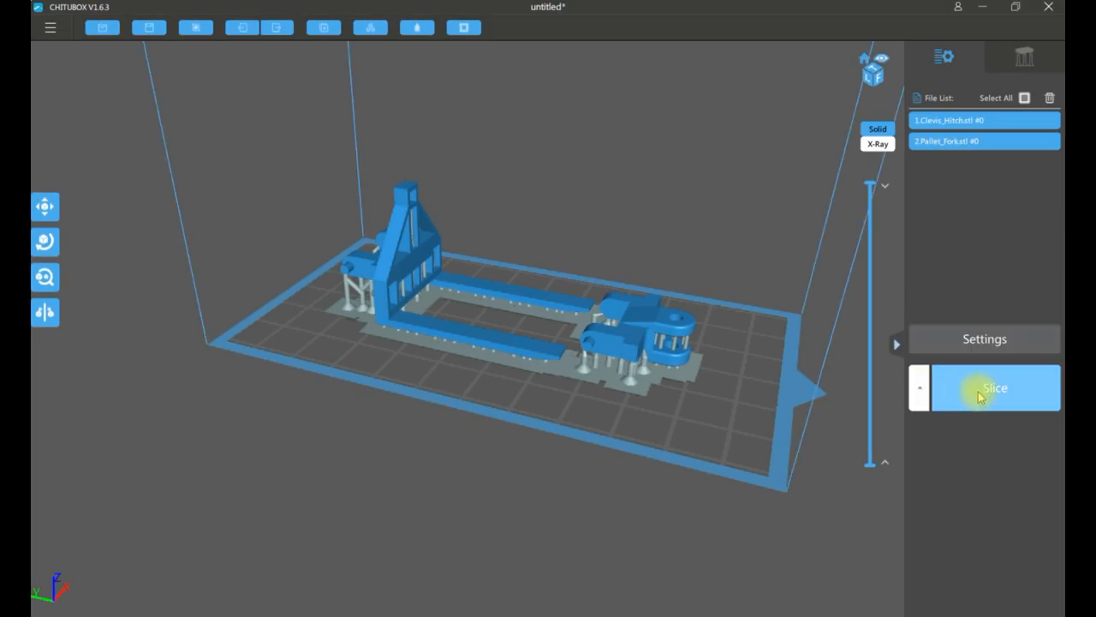
- Slice the supported models, estimating 6.0 ml resin and about 2h34m print time
{"action": "left_click", "coordinate": [996, 387]}
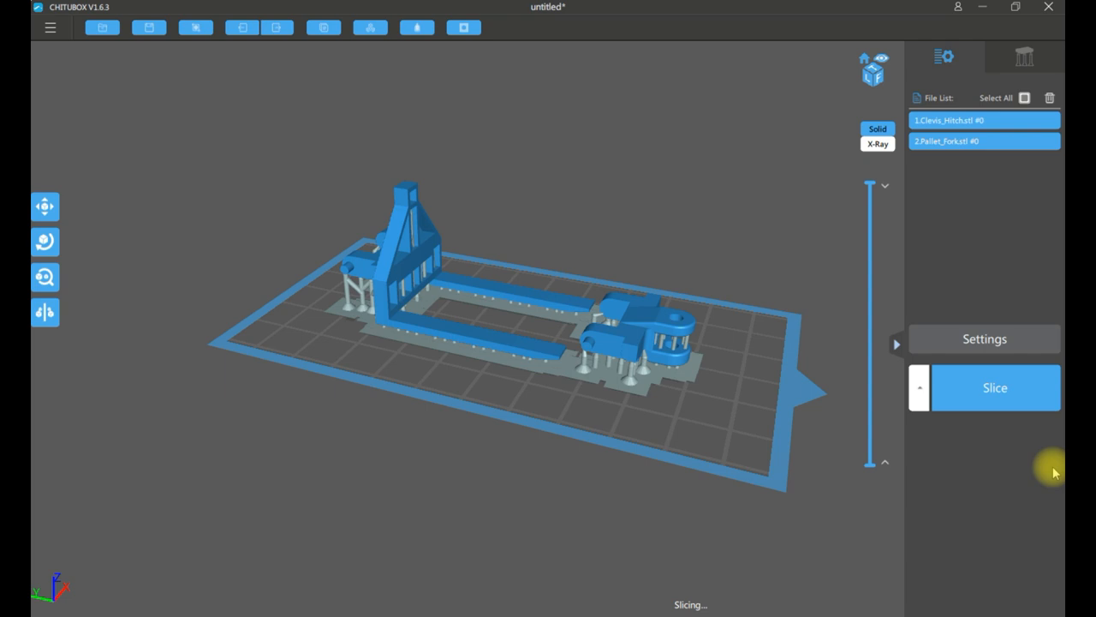
{"action": "left_click", "coordinate": [994, 388]}
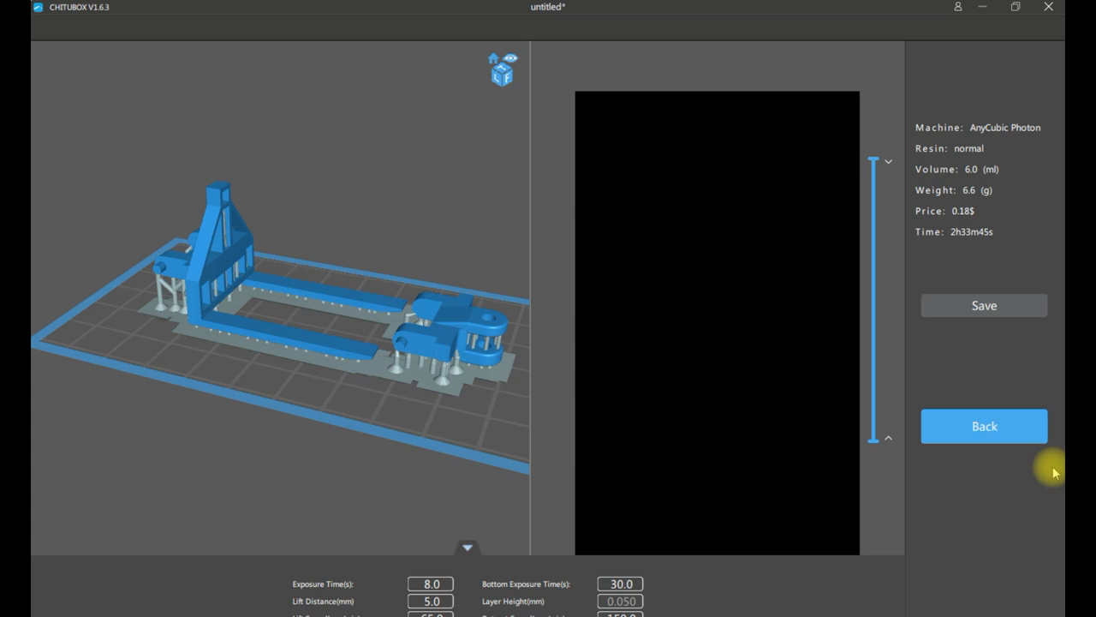
{"action": "mouse_move", "coordinate": [991, 413]}
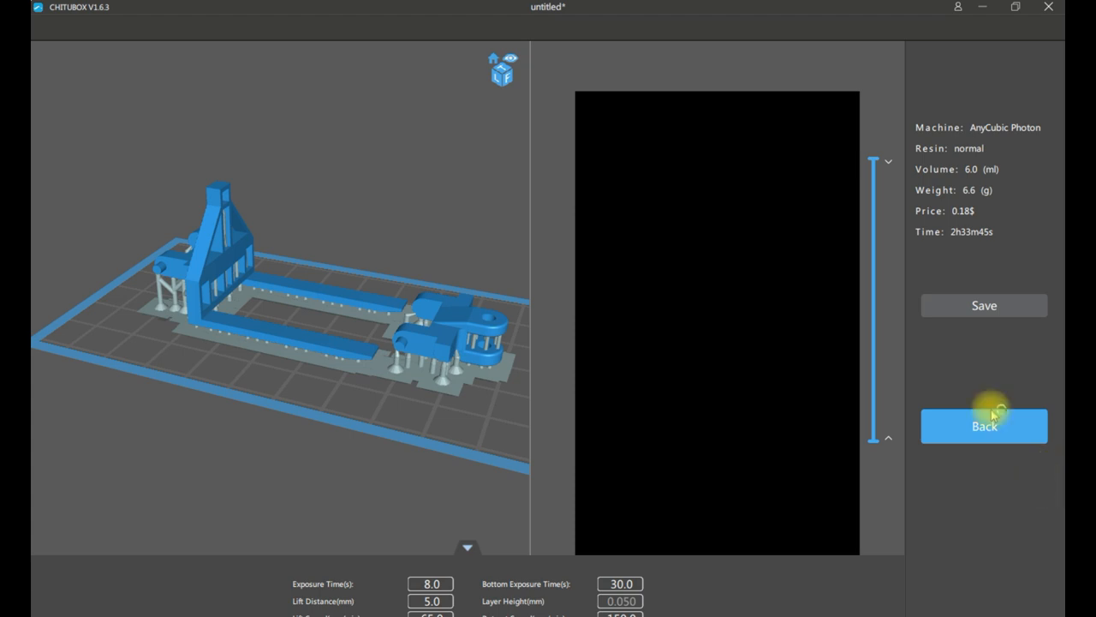
{"action": "mouse_move", "coordinate": [433, 505]}
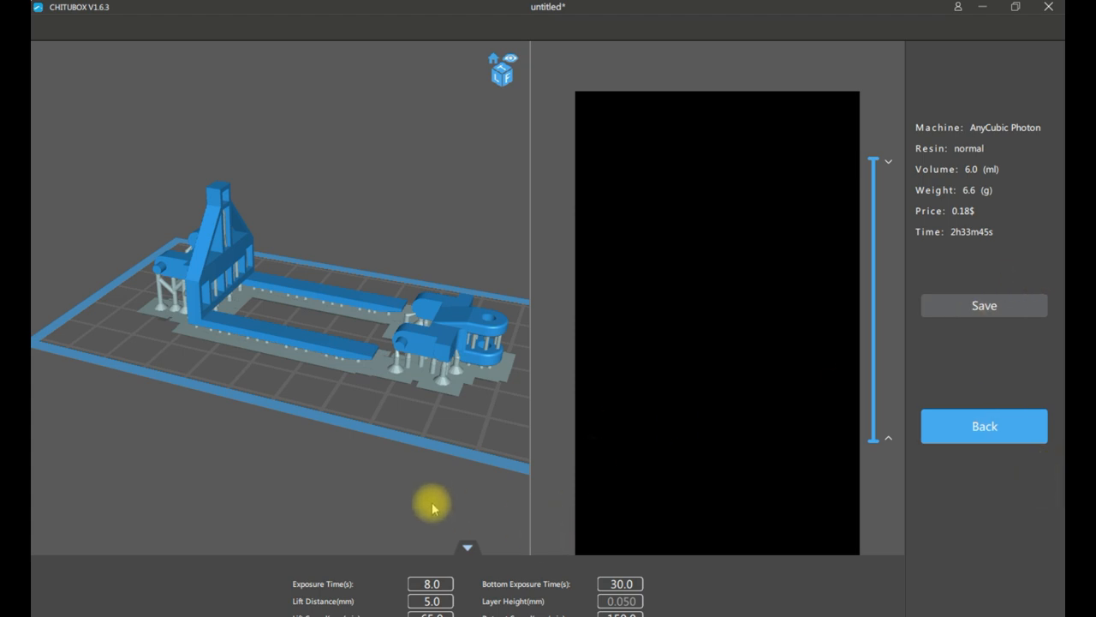
{"action": "mouse_move", "coordinate": [420, 500]}
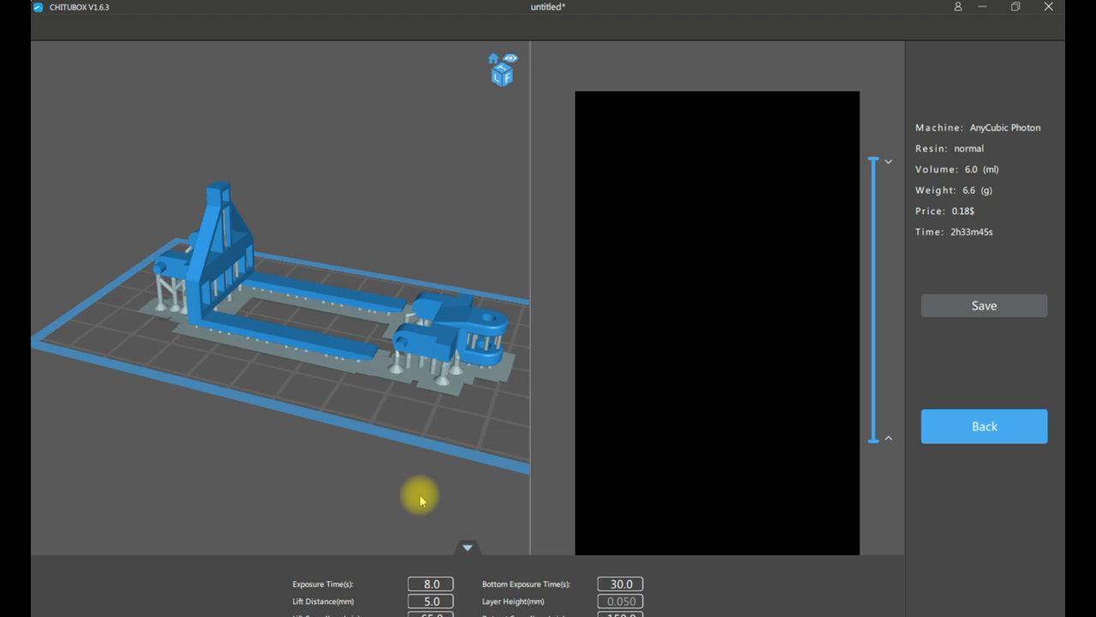
{"action": "mouse_move", "coordinate": [967, 226]}
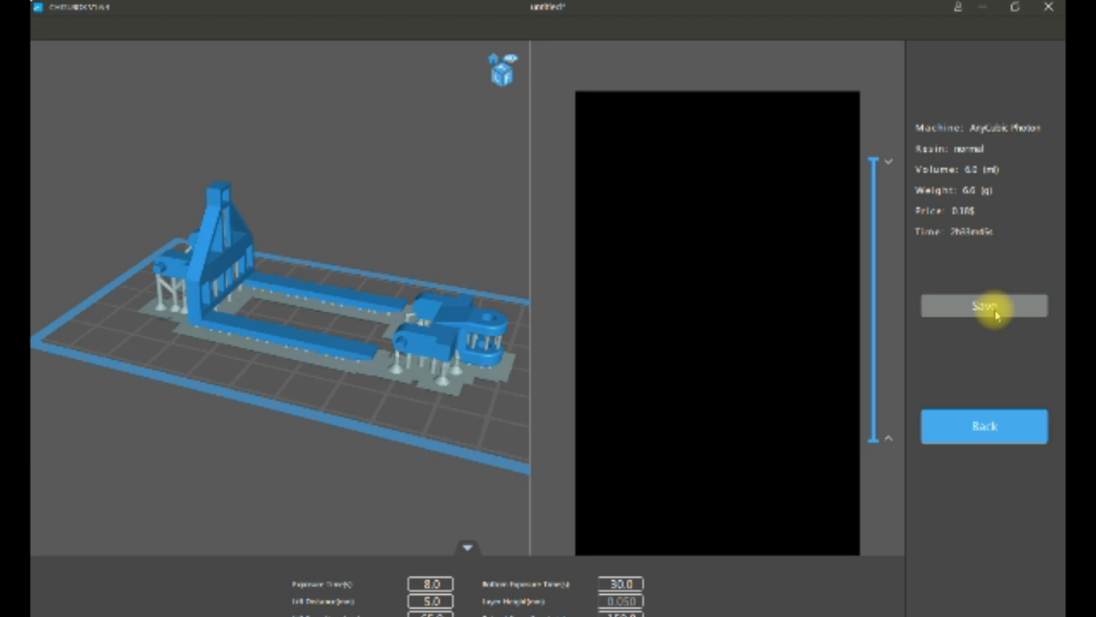
- Save the sliced job as the Photon file Print_1
{"action": "left_click", "coordinate": [983, 305]}
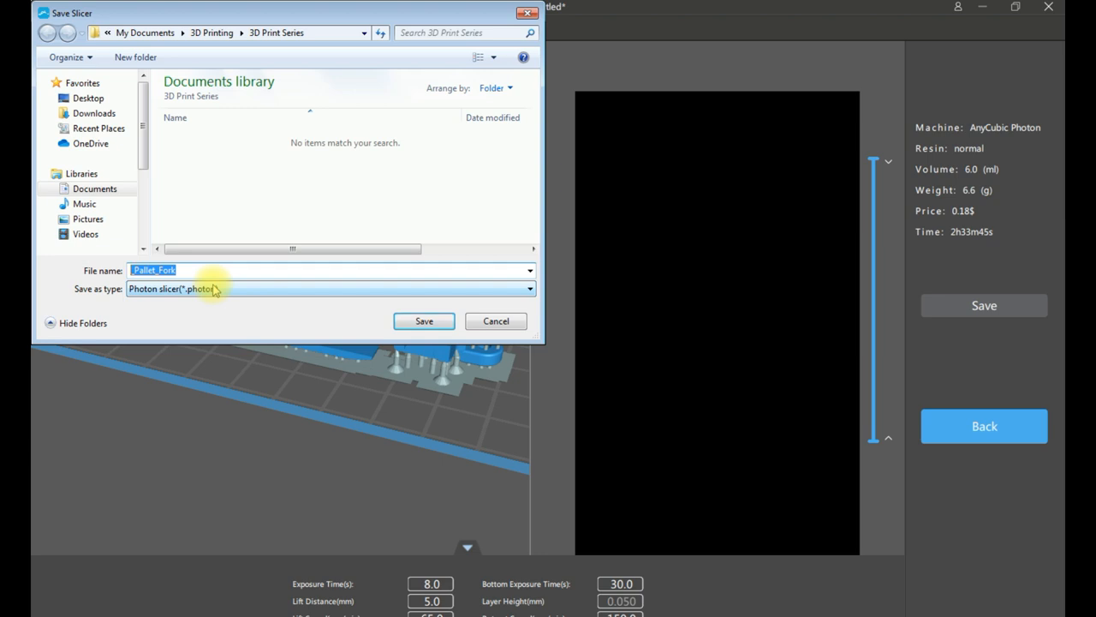
{"action": "type", "text": "Print_1"}
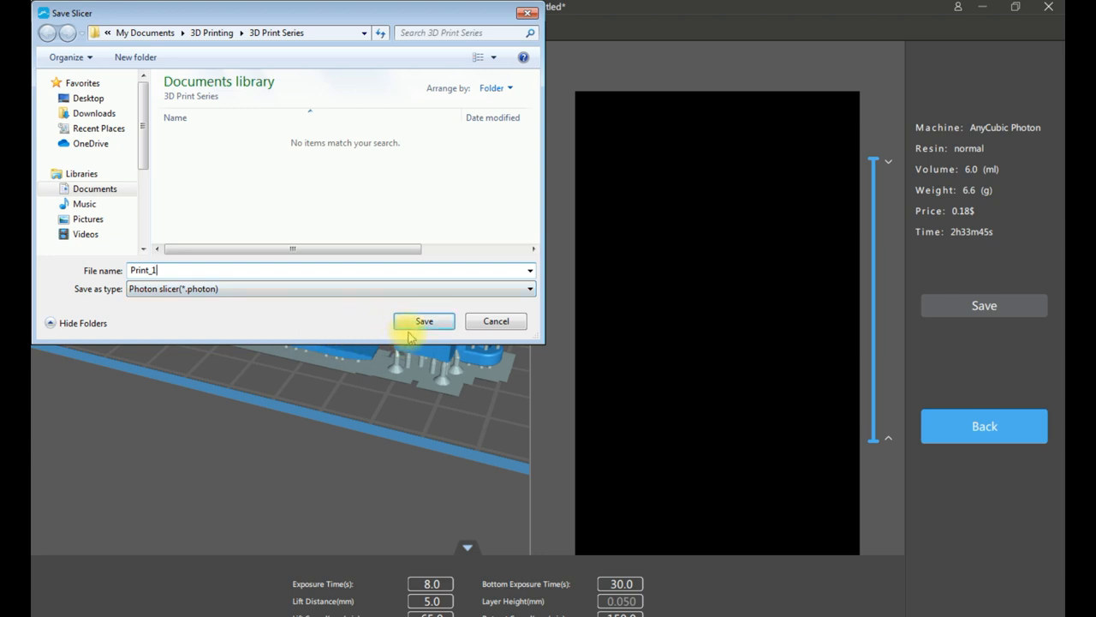
{"action": "left_click", "coordinate": [424, 321]}
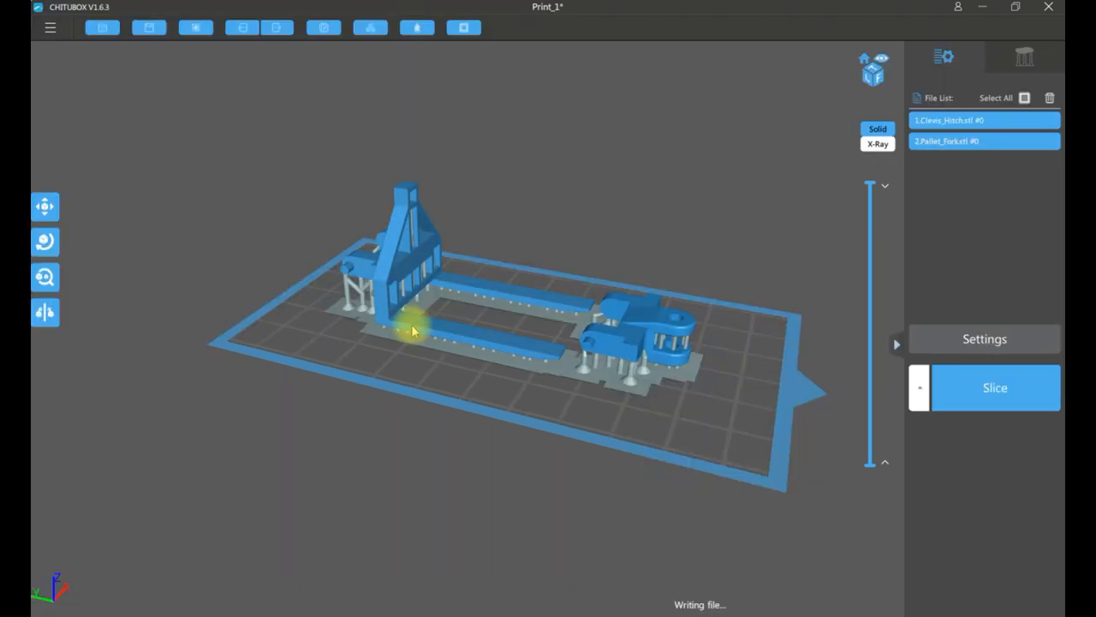